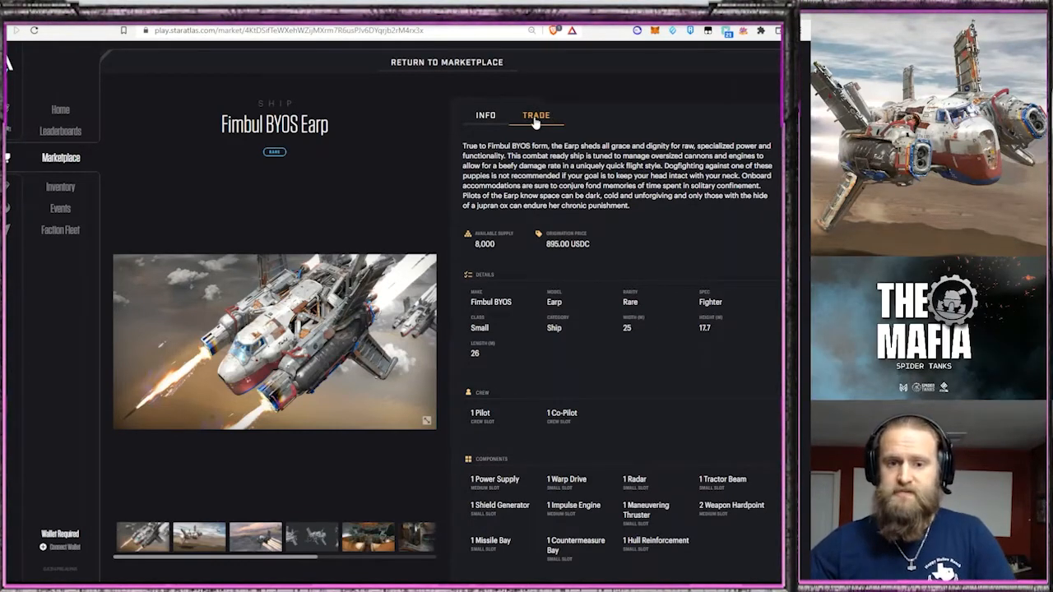
Check the Earp's buy and sell orders, then return to its details and scroll through the components
click(537, 115)
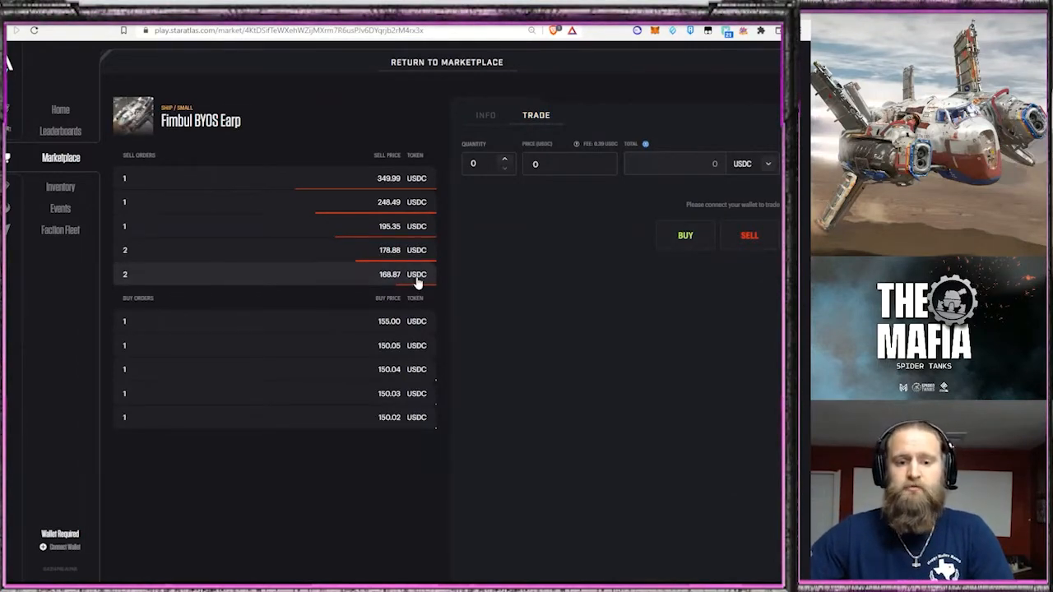
click(485, 115)
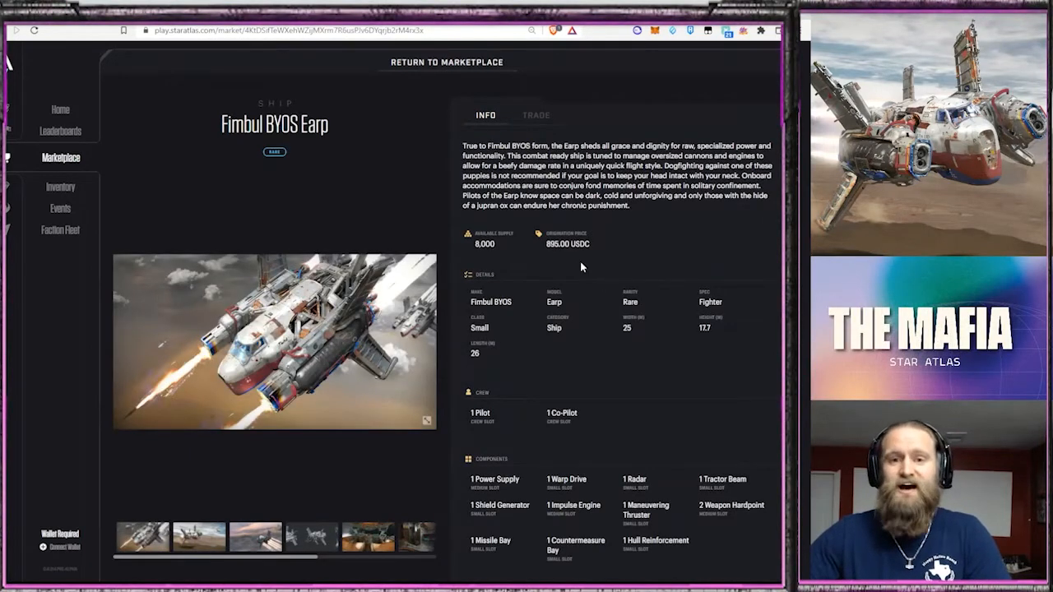
mouse_move(591, 247)
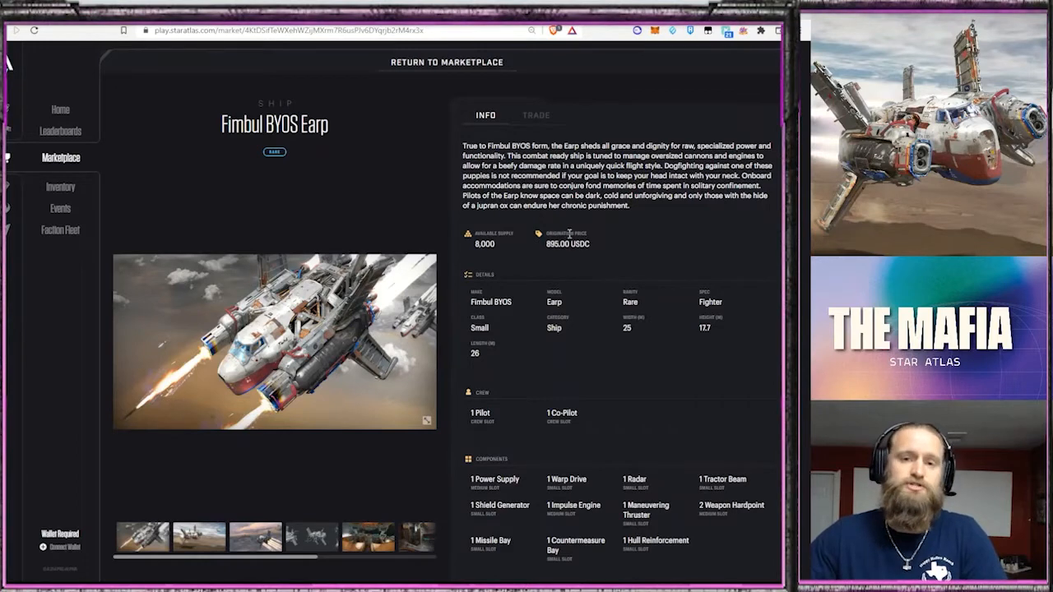
mouse_move(589, 271)
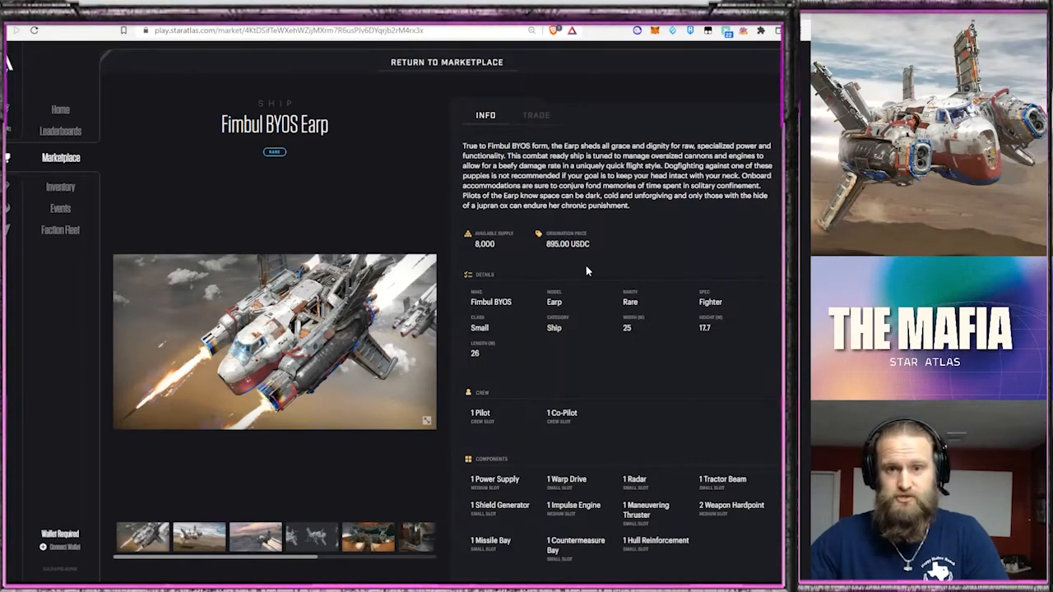
scroll(down, 3)
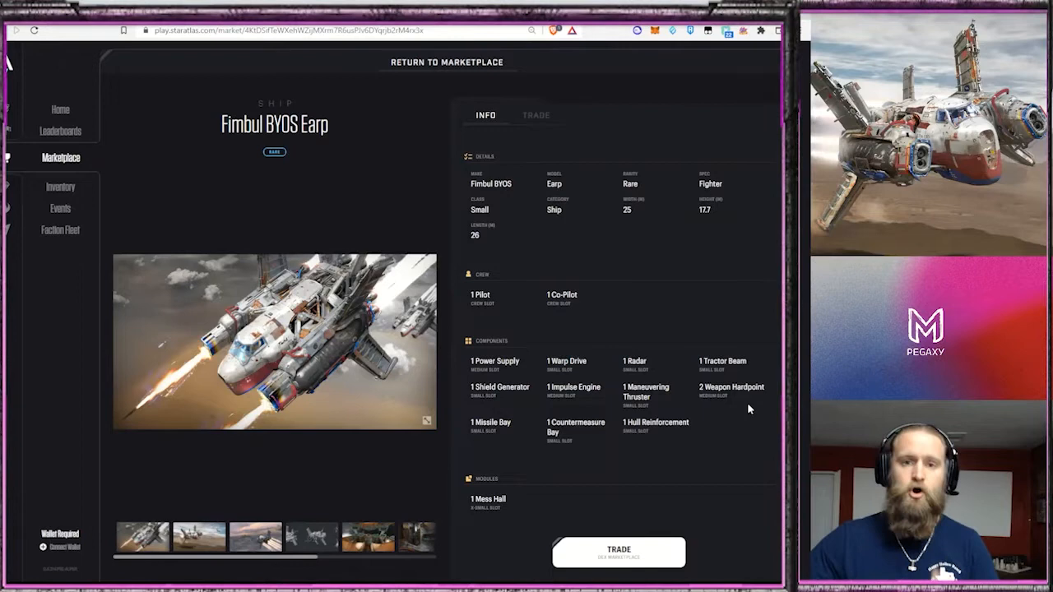
mouse_move(494, 214)
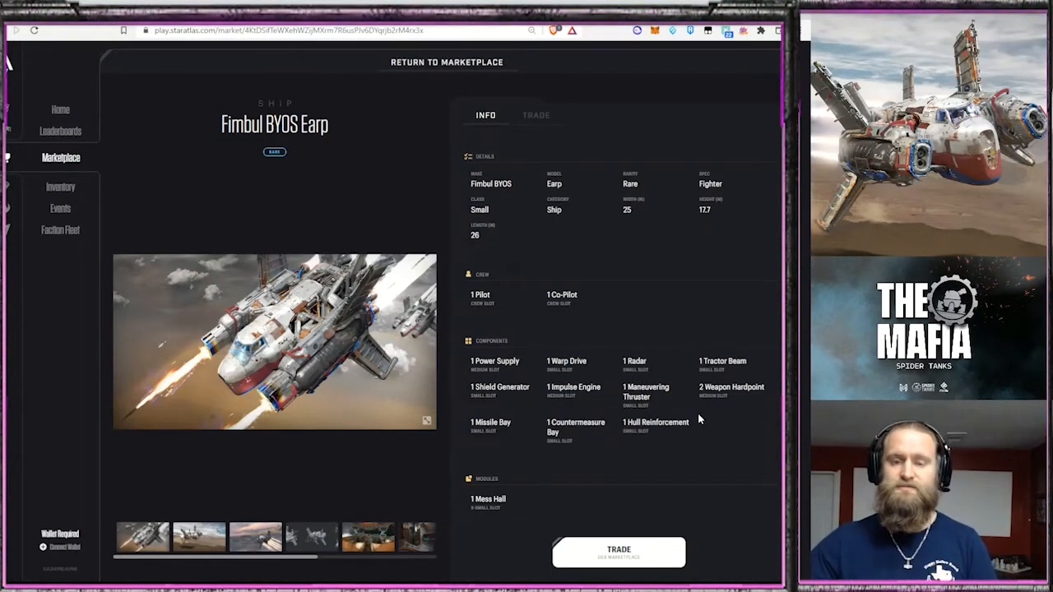
mouse_move(563, 411)
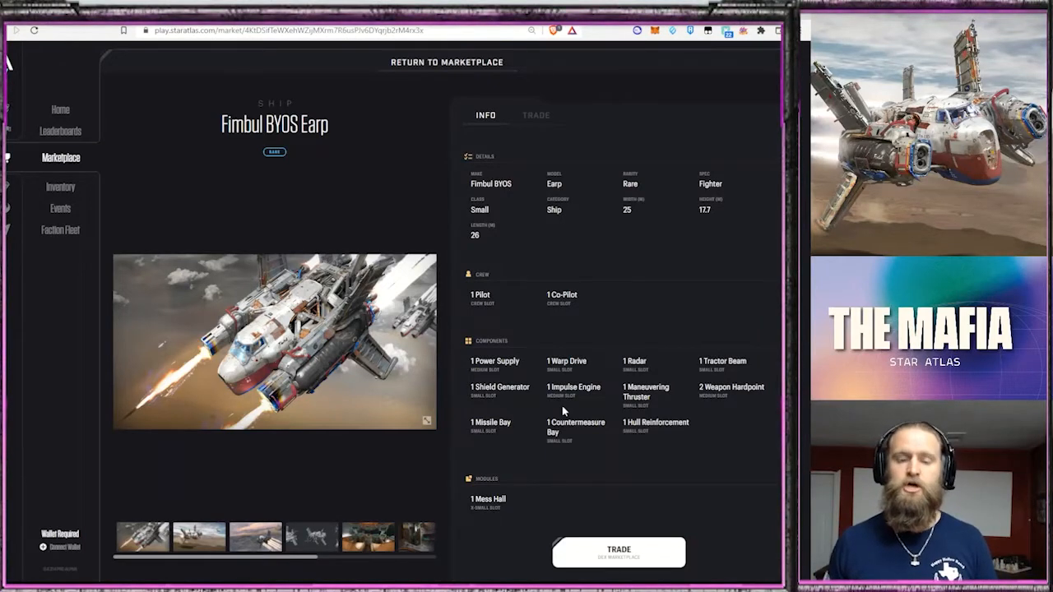
mouse_move(612, 375)
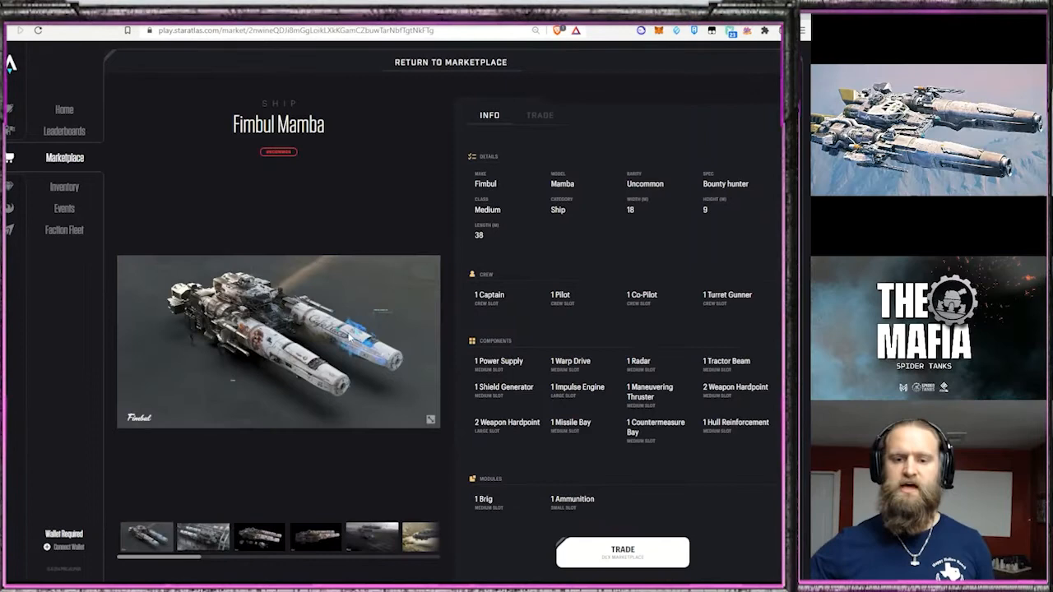
scroll(up, 3)
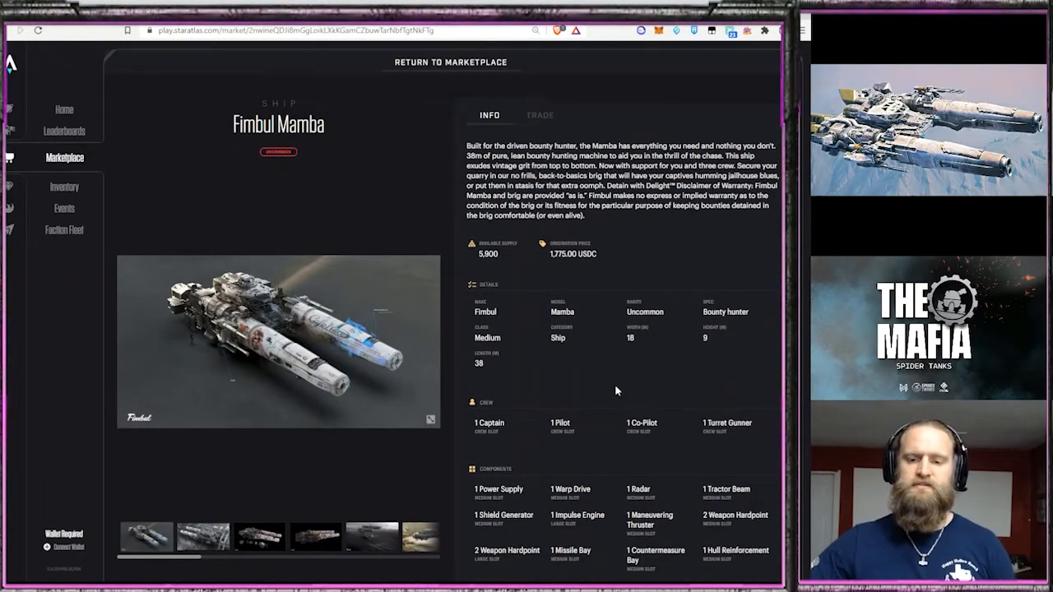
mouse_move(582, 411)
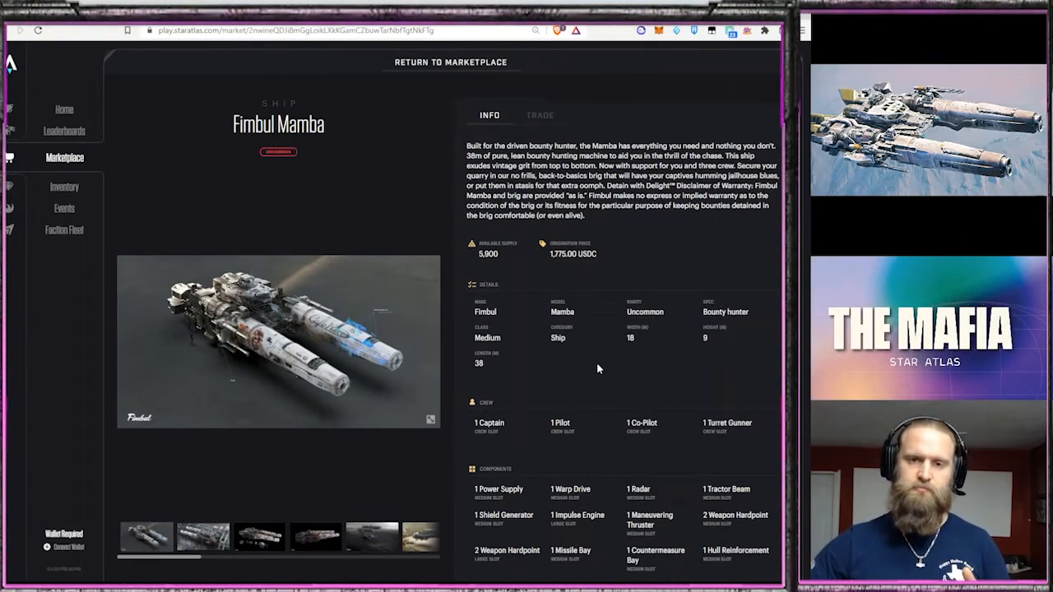
mouse_move(602, 371)
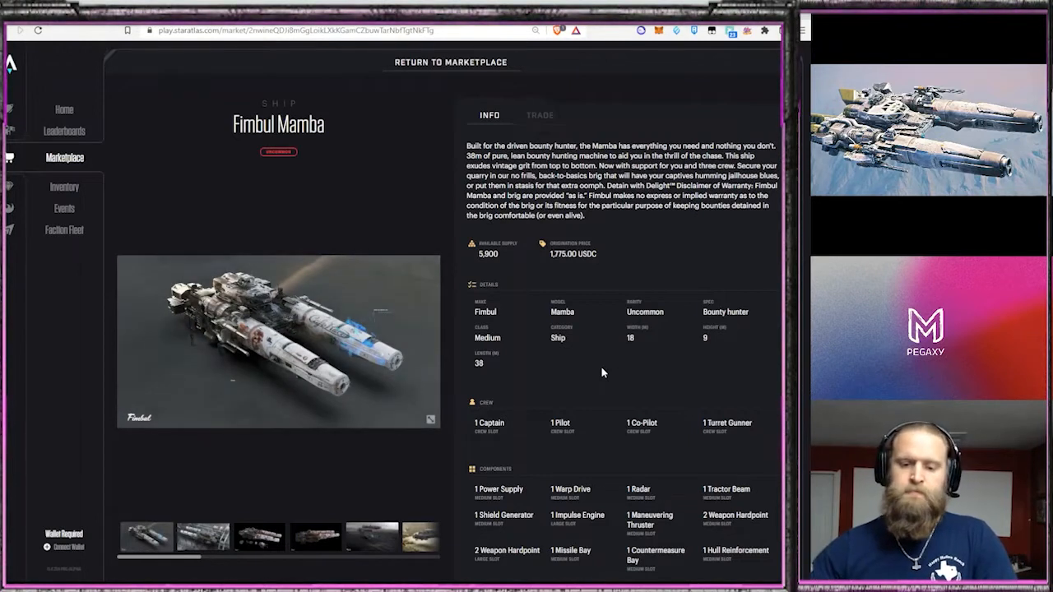
mouse_move(625, 256)
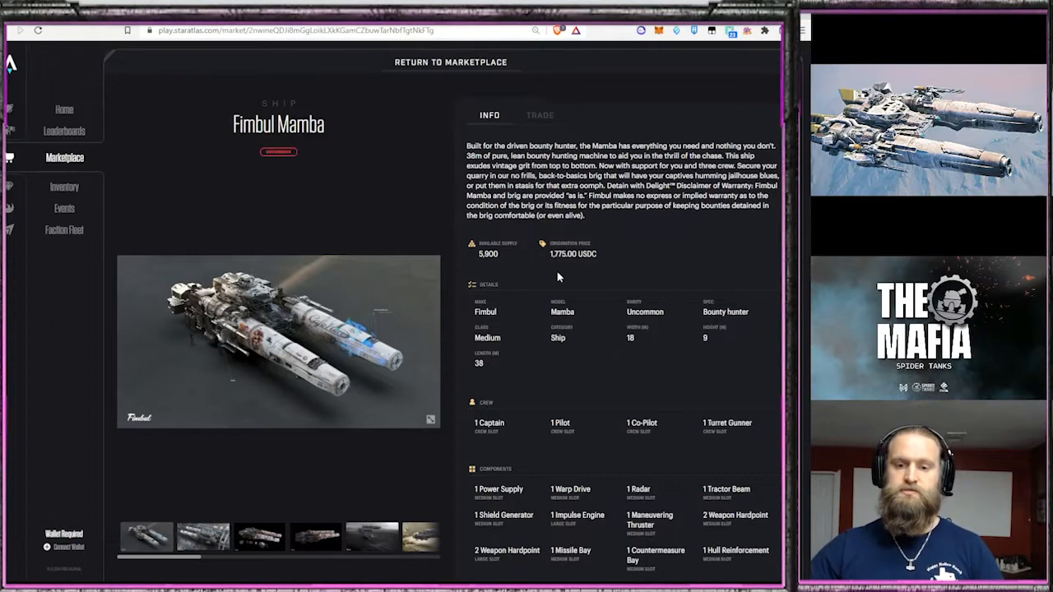
mouse_move(572, 341)
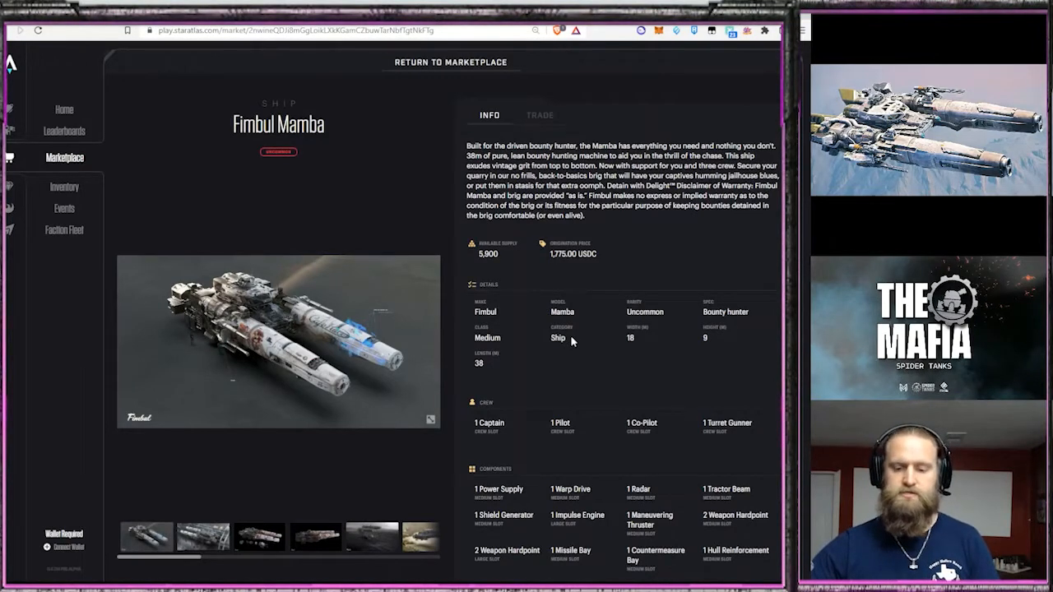
Scroll down the Fimbul Mamba listing to its crew, components and modules
scroll(down, 3)
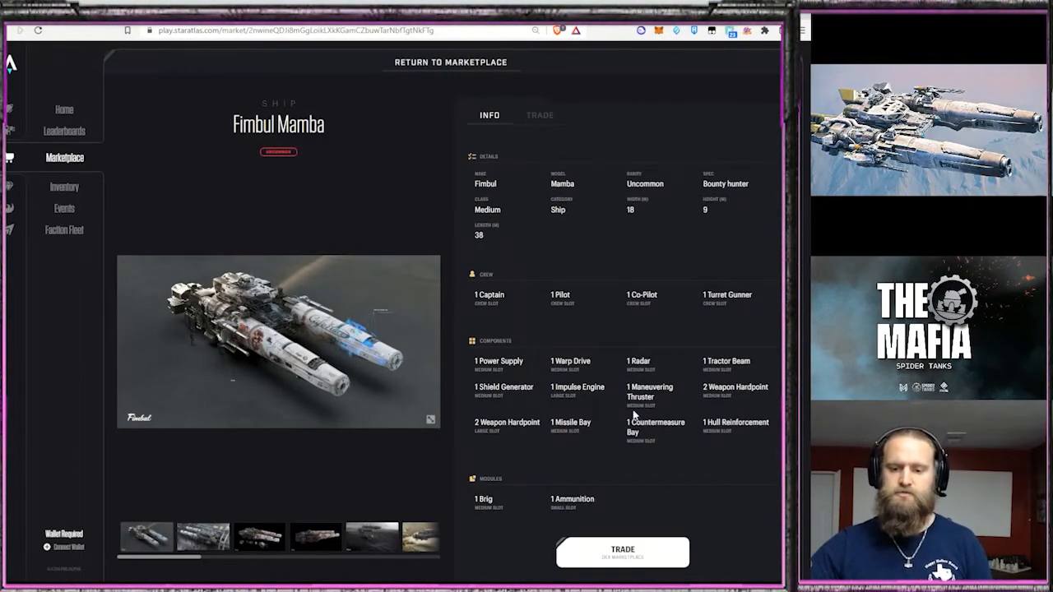
mouse_move(724, 415)
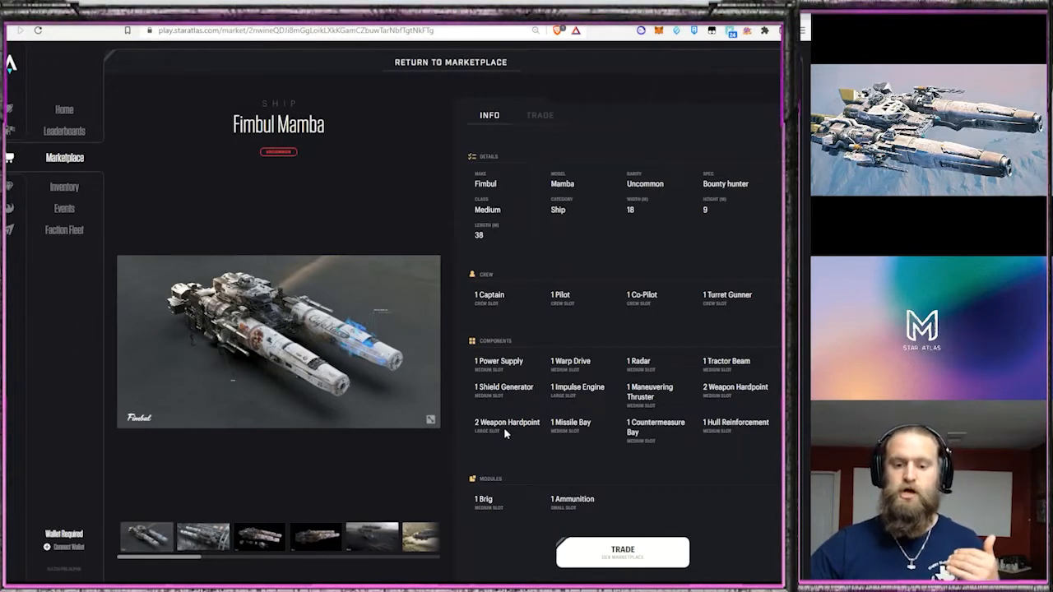
mouse_move(576, 405)
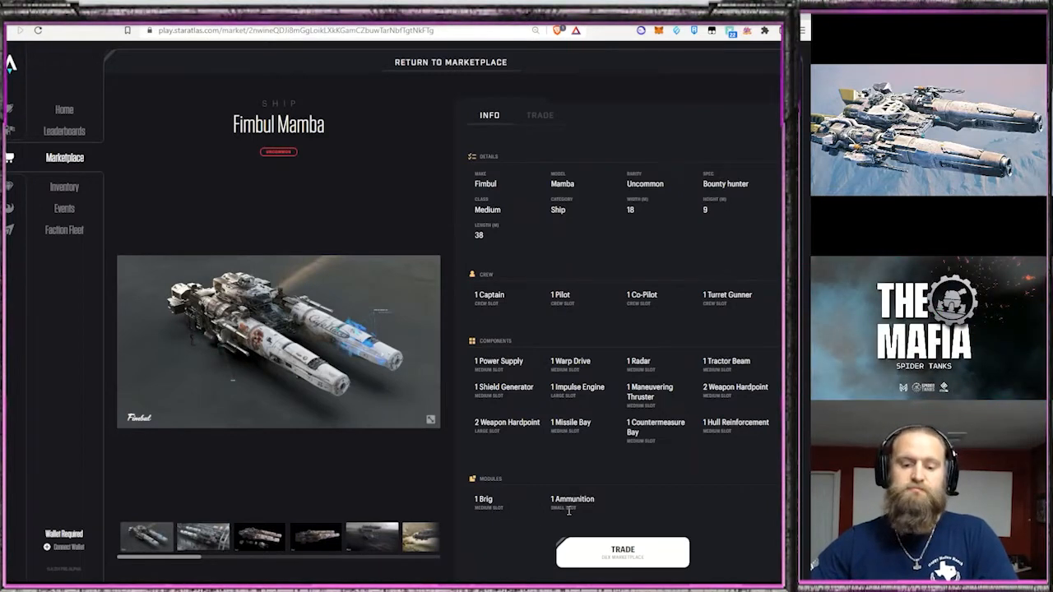
mouse_move(579, 512)
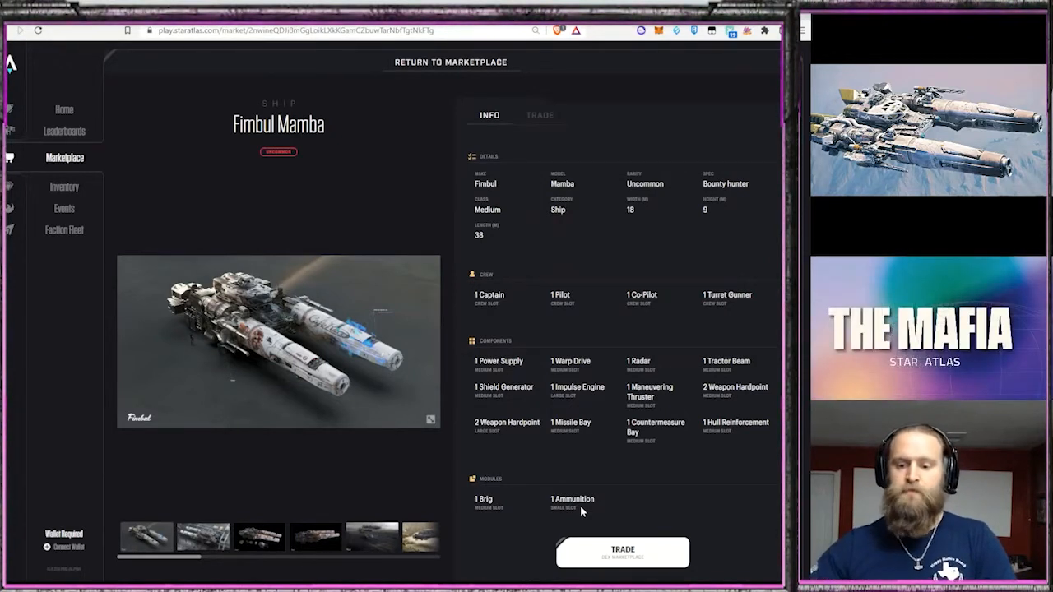
mouse_move(529, 445)
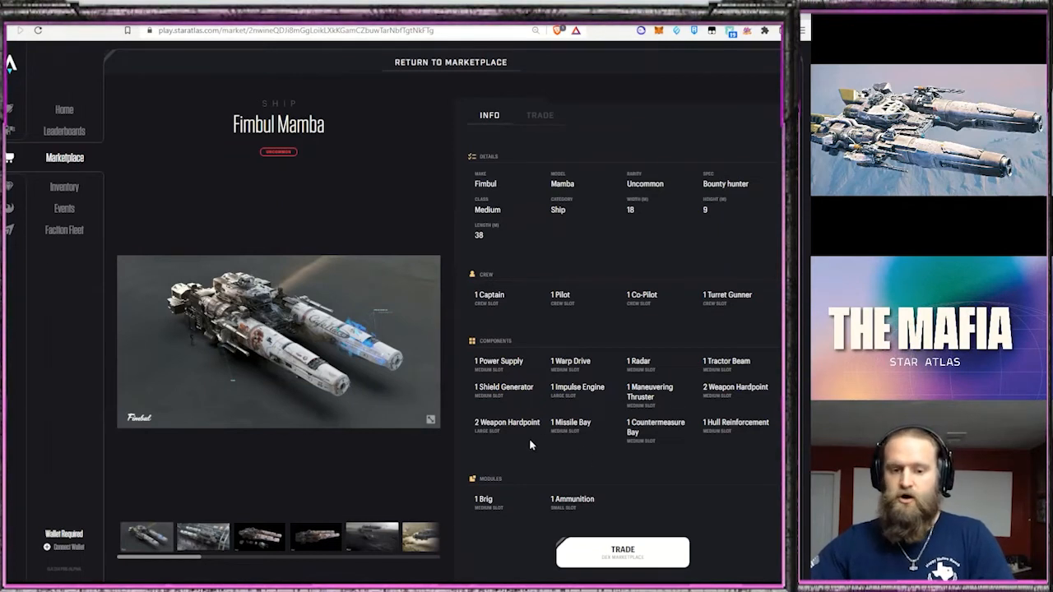
mouse_move(563, 435)
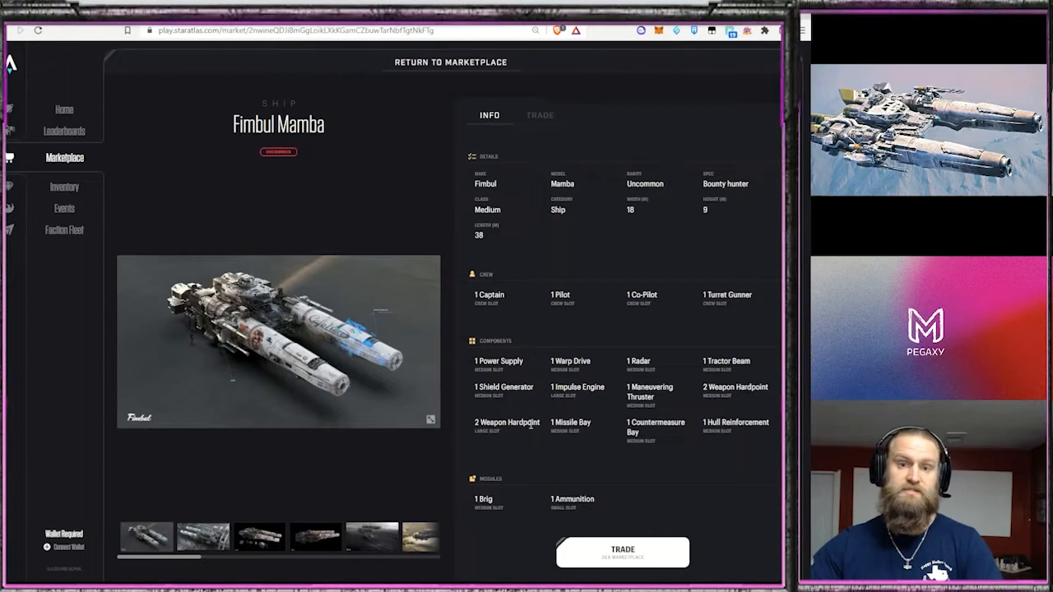
mouse_move(427, 501)
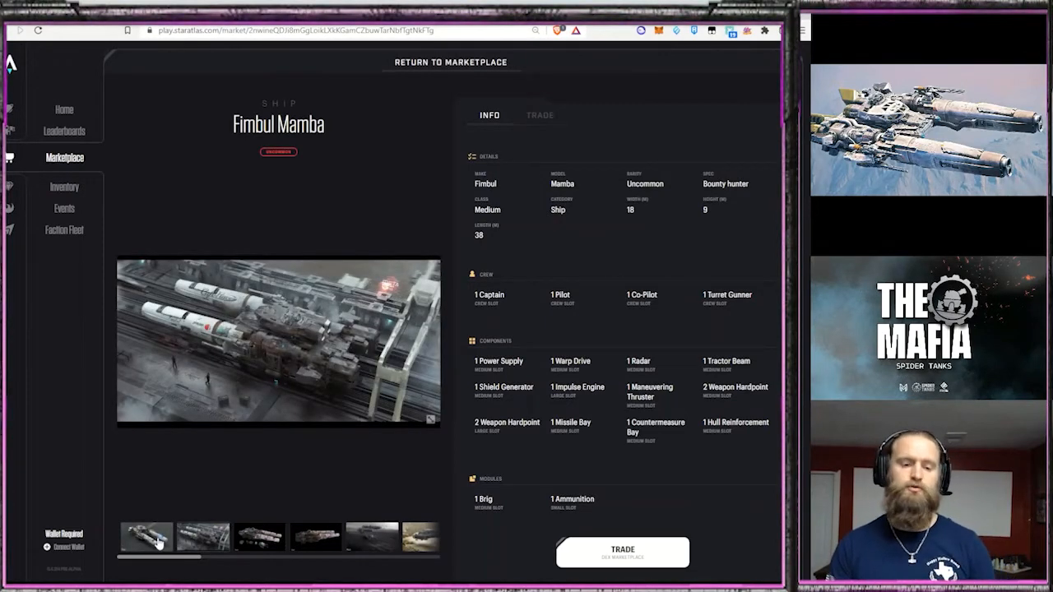
Switch the Fimbul Mamba gallery to another picture, then to the top-down image
click(204, 537)
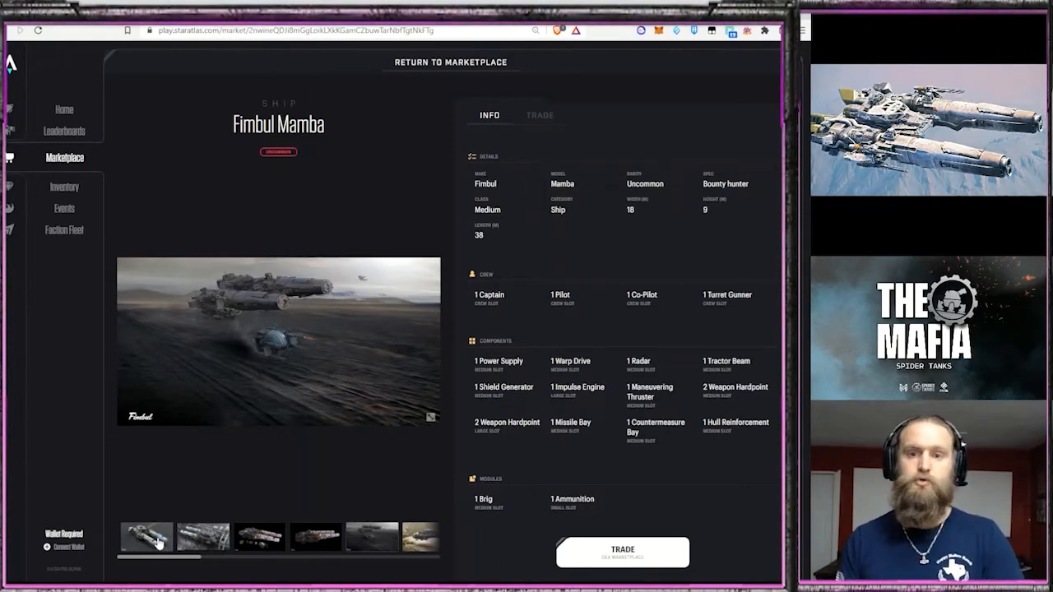
click(146, 536)
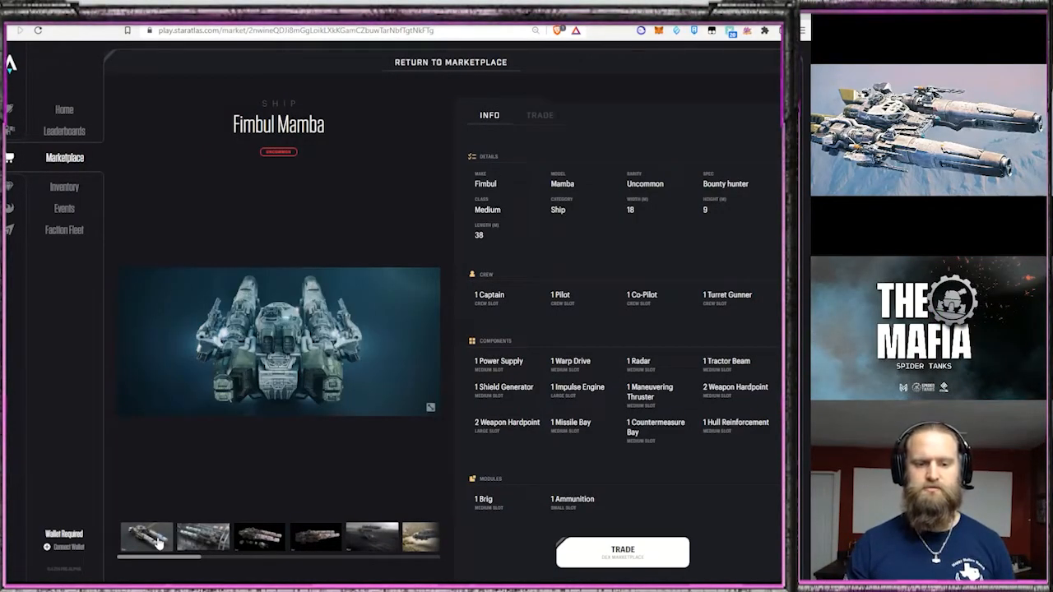
View the Fimbul Mamba's side, angled close-up and blueprint gallery images in turn
click(204, 537)
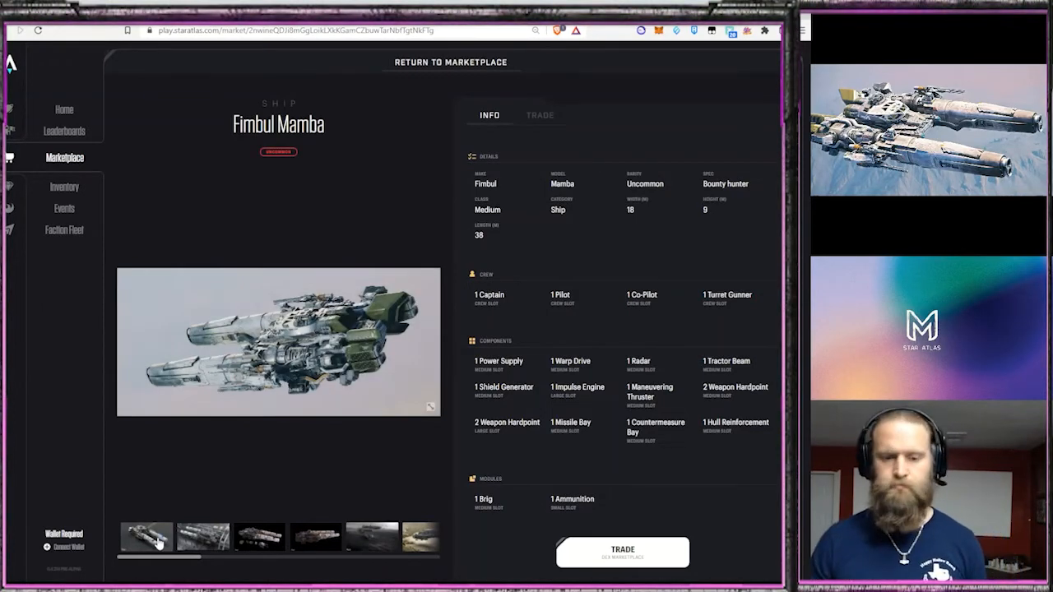
click(147, 538)
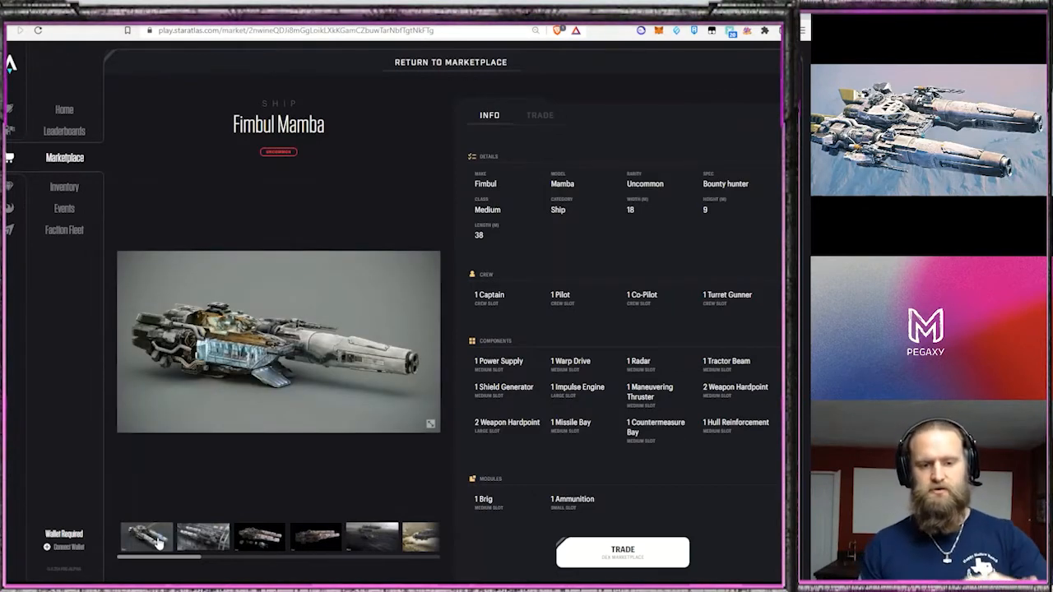
click(204, 537)
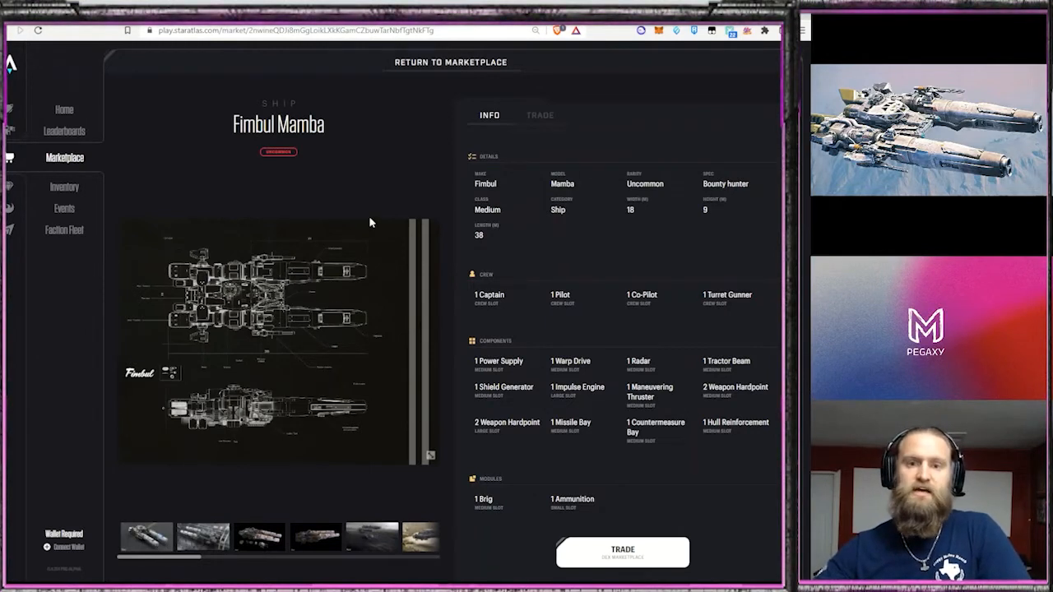
mouse_move(378, 211)
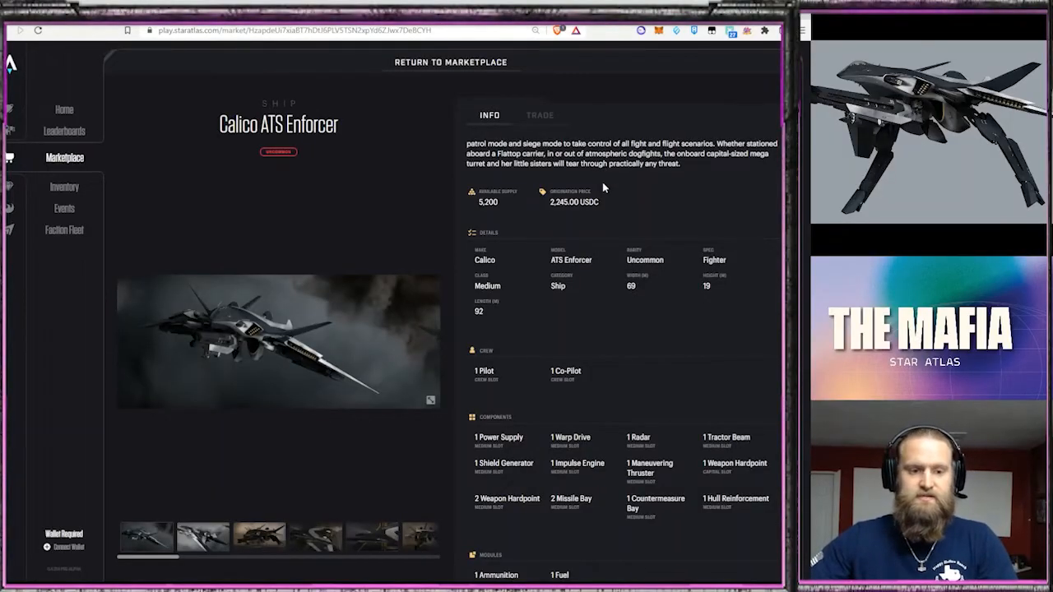
mouse_move(642, 204)
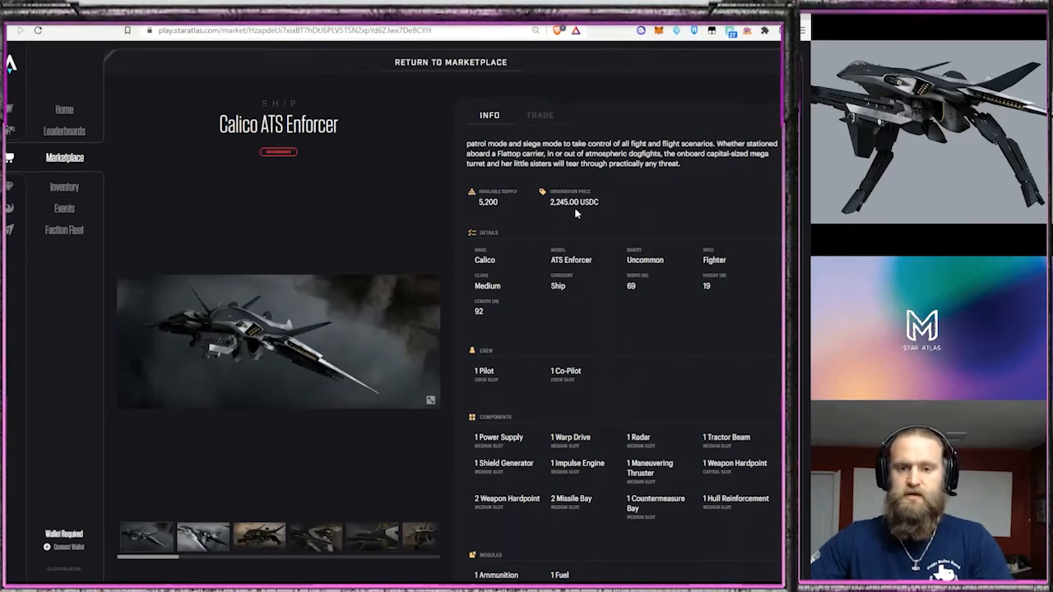
mouse_move(568, 212)
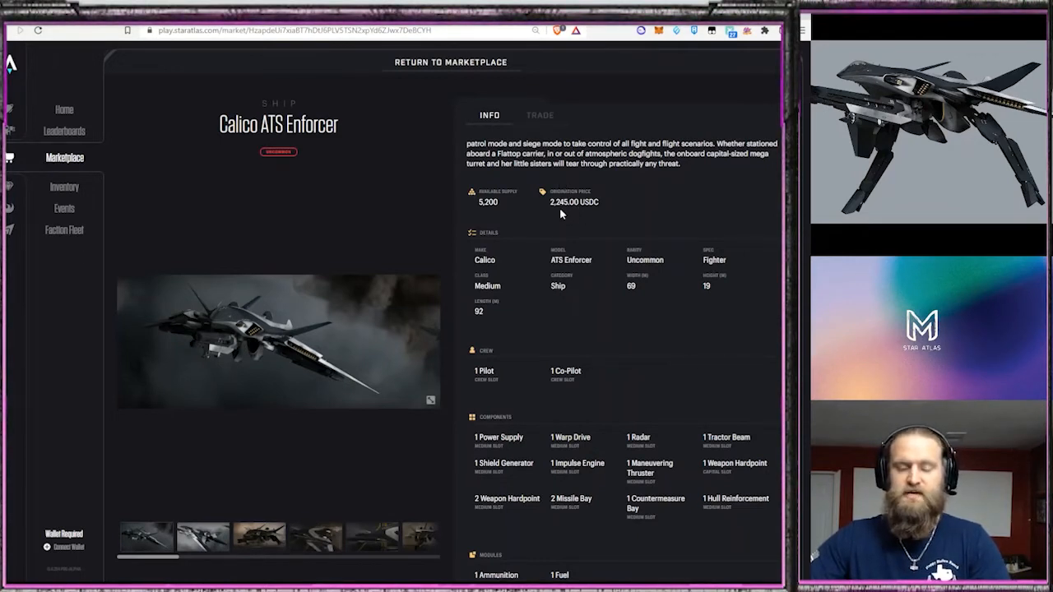
mouse_move(540, 115)
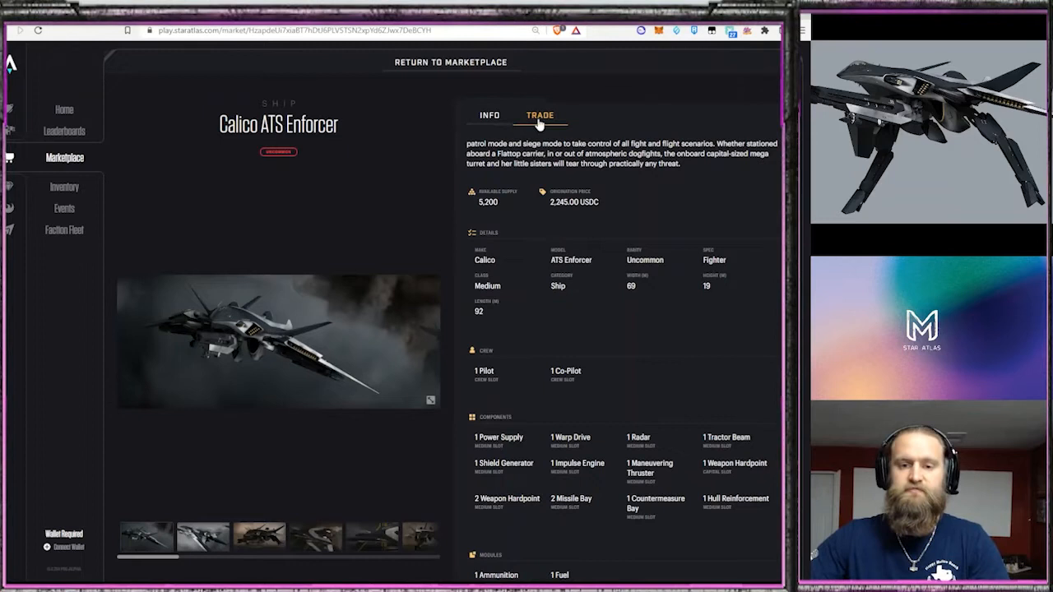
Show the Calico ATS Enforcer's trade order book with prices in USDC
click(540, 115)
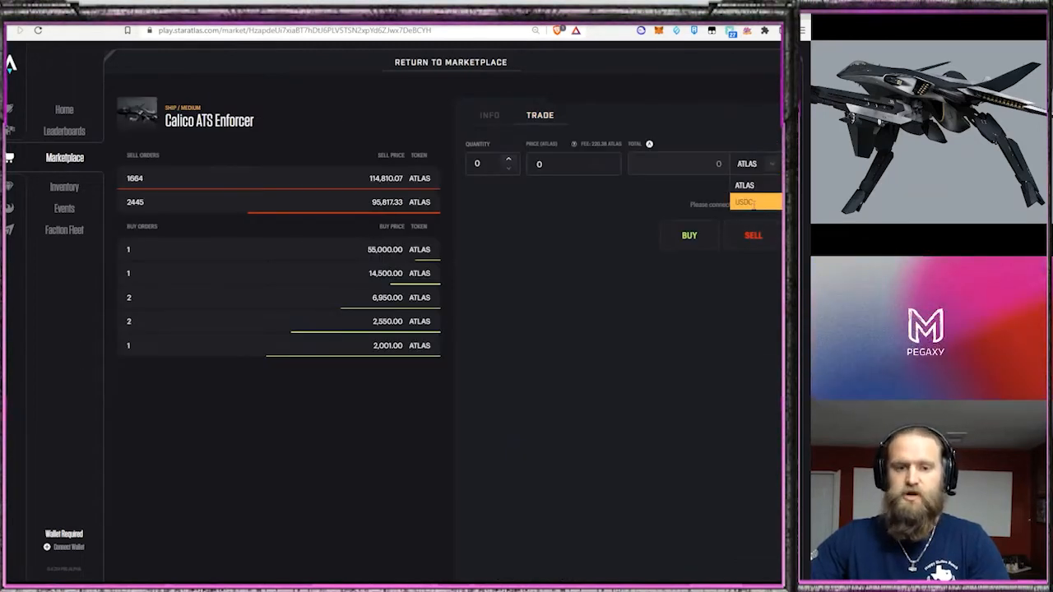
click(744, 200)
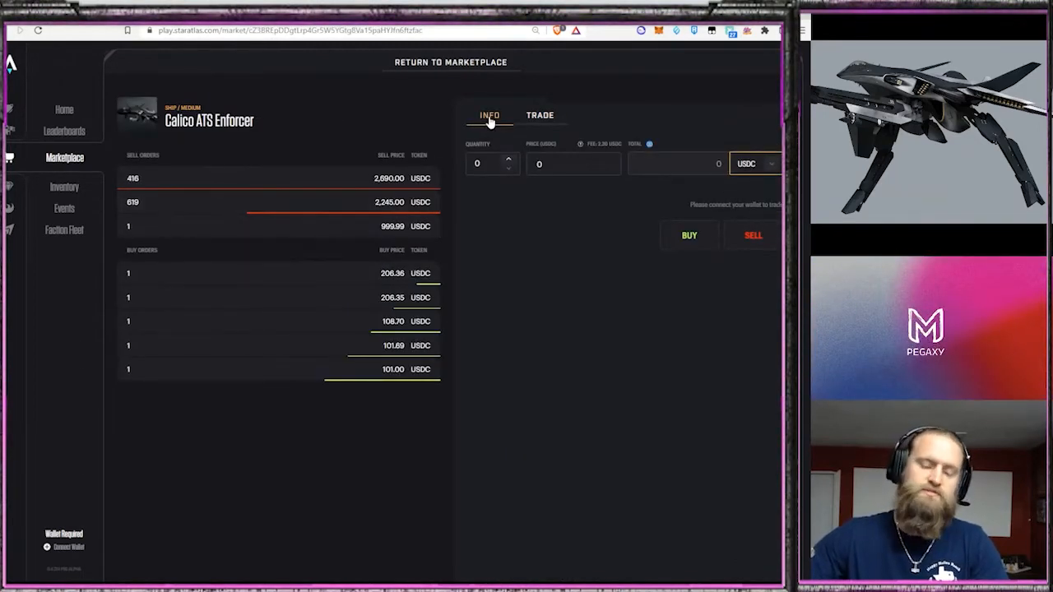
Go back to the Enforcer's info page and scroll down to its components section
click(489, 115)
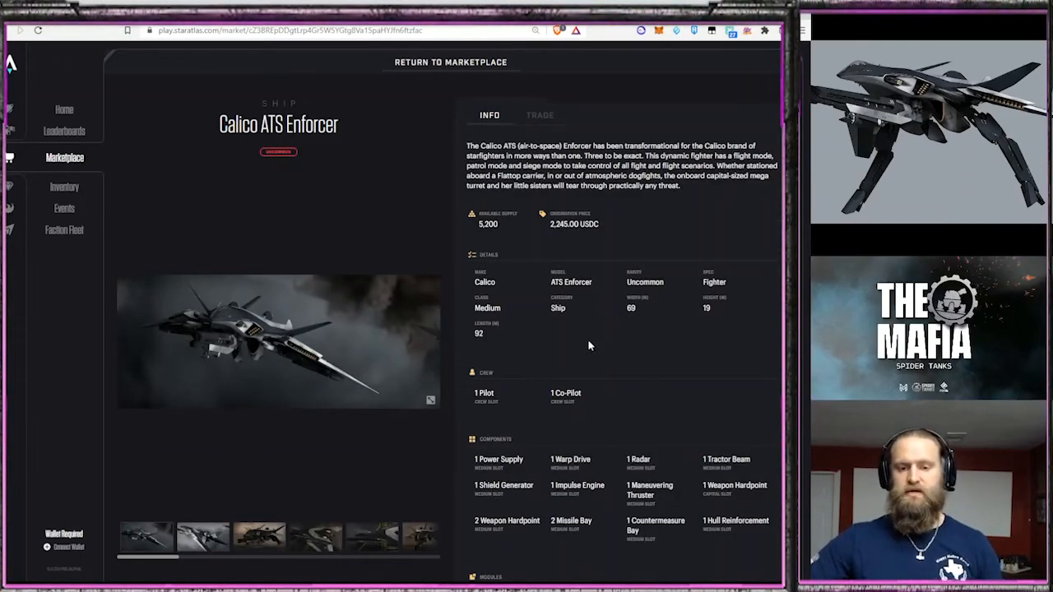
mouse_move(612, 251)
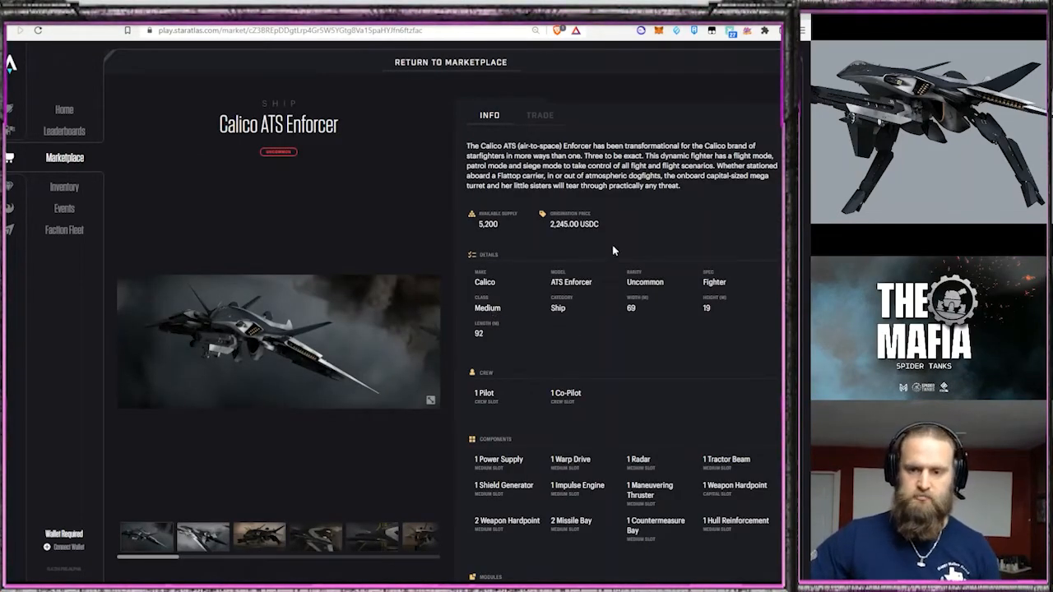
mouse_move(698, 349)
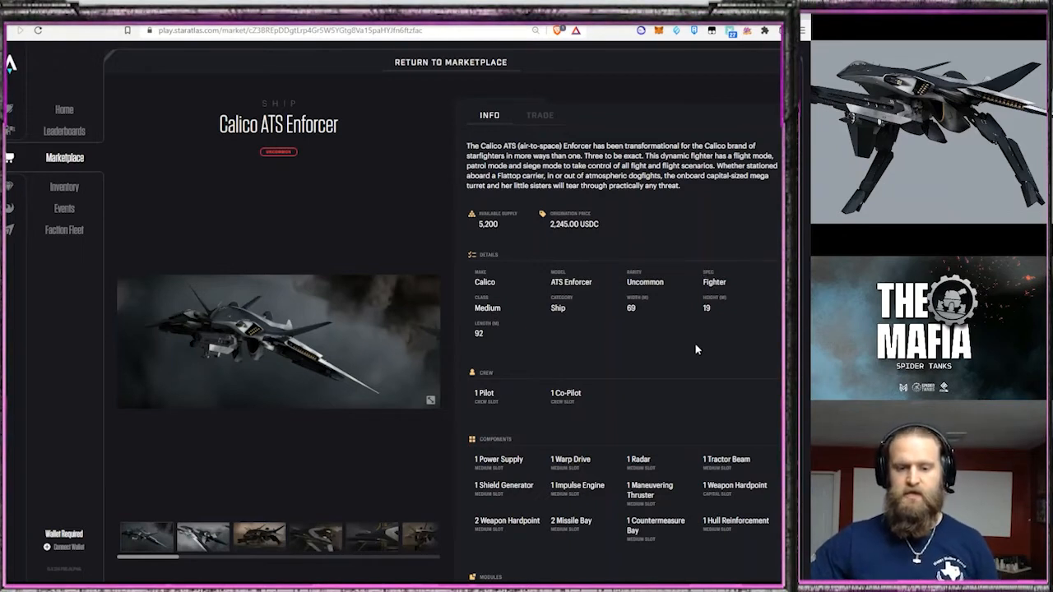
scroll(down, 3)
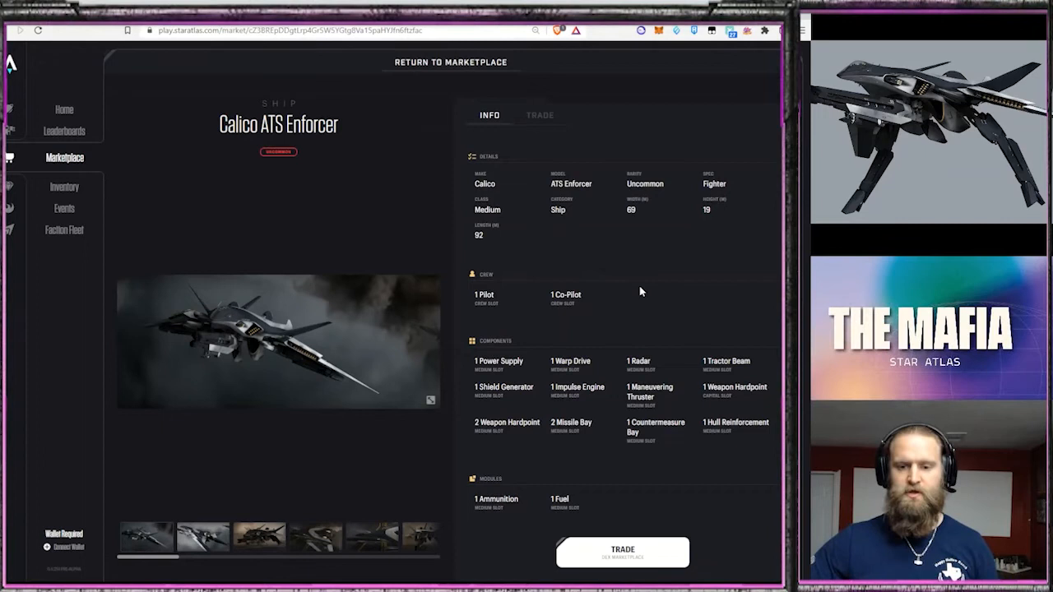
mouse_move(668, 419)
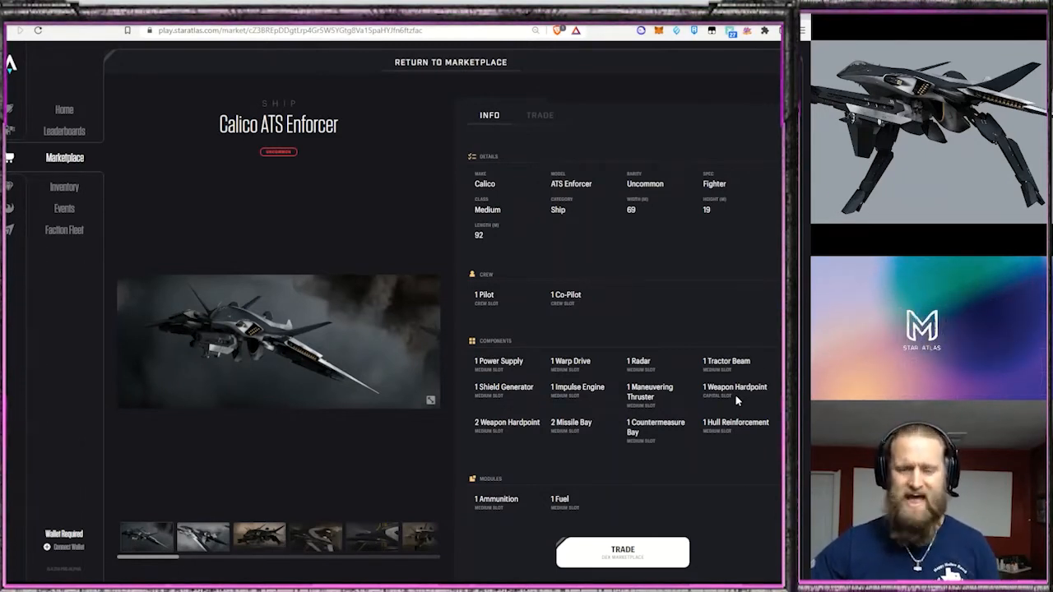
mouse_move(490, 447)
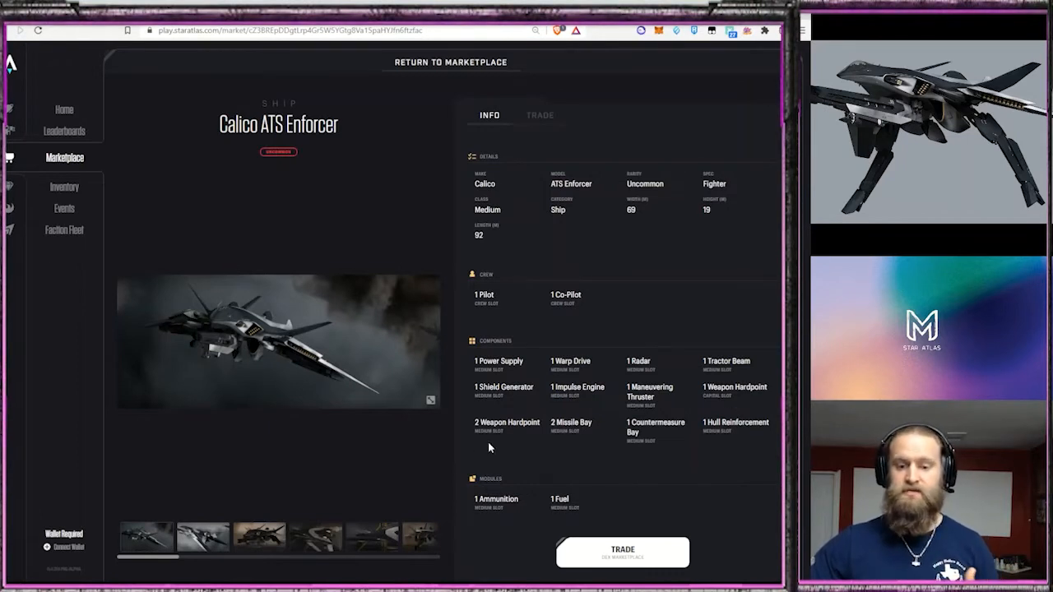
mouse_move(574, 432)
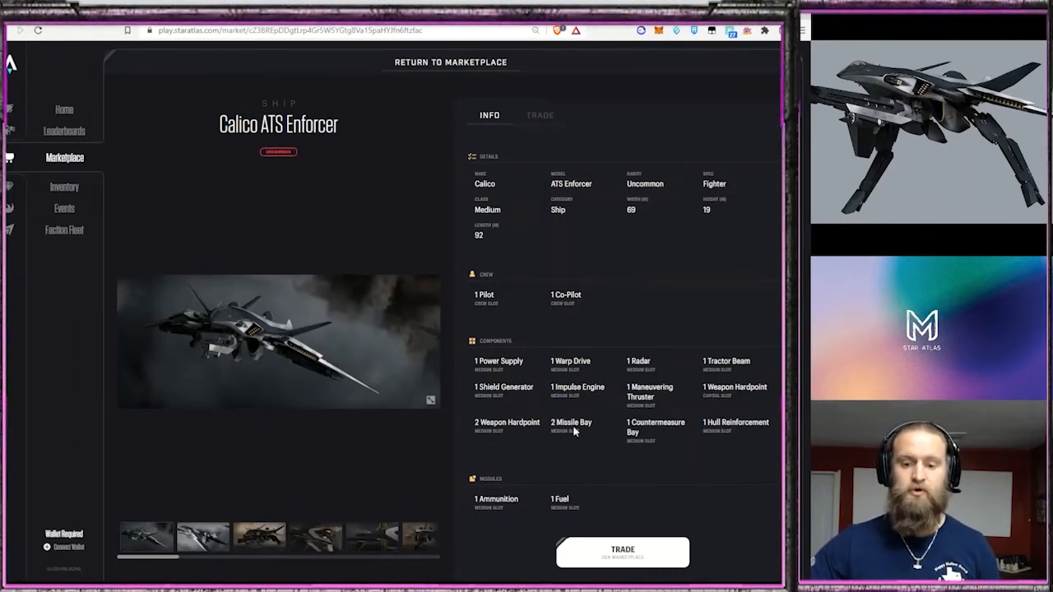
mouse_move(573, 450)
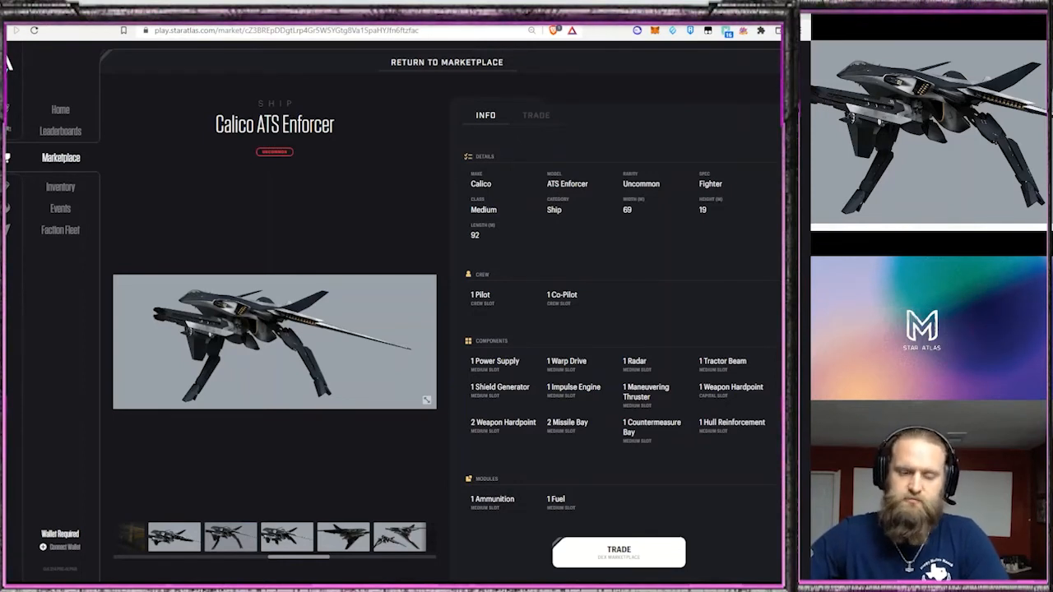
mouse_move(383, 187)
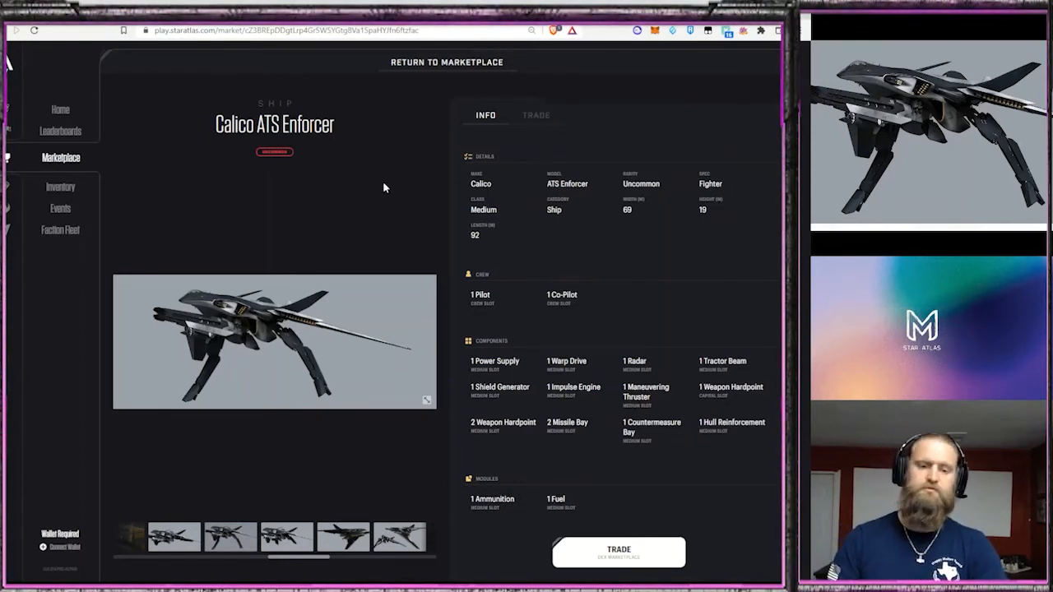